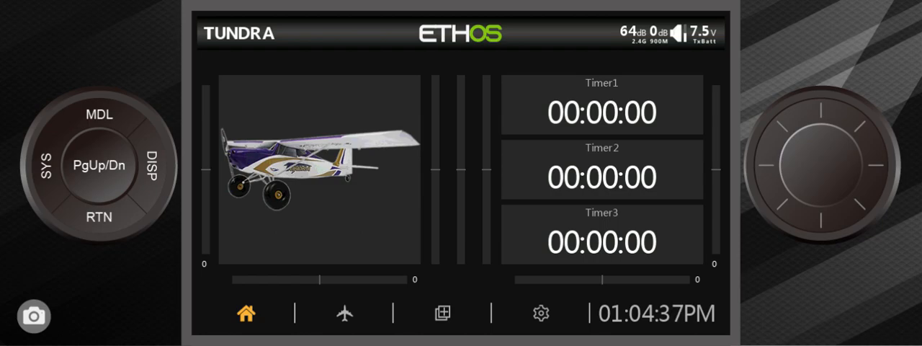
mouse_move(349, 326)
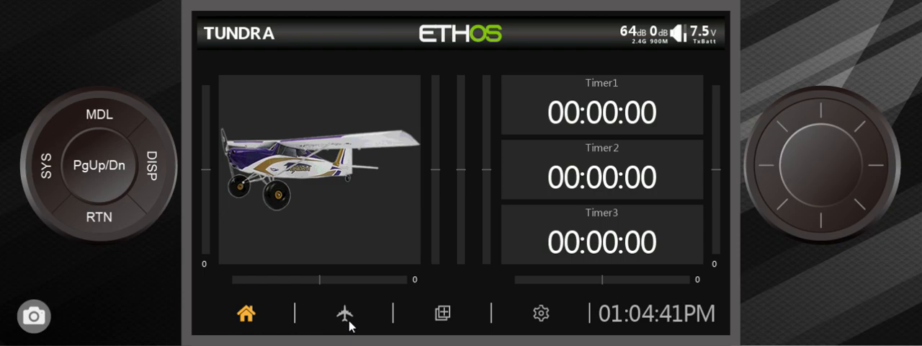
mouse_move(347, 328)
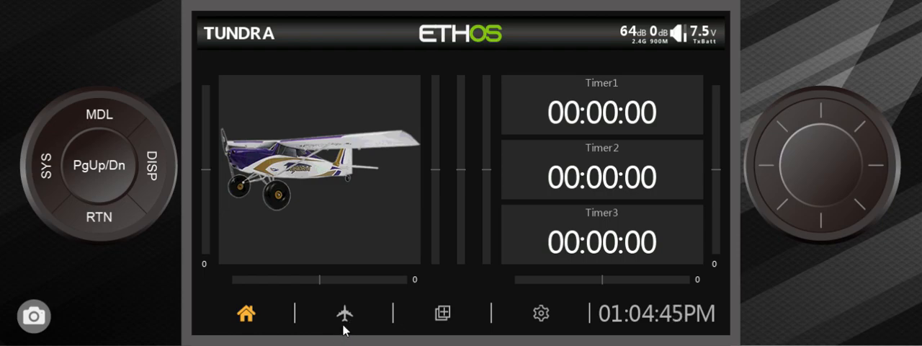
Go to the model's Trims page listing the rudder, elevator, throttle, aileron and cross trims
click(344, 312)
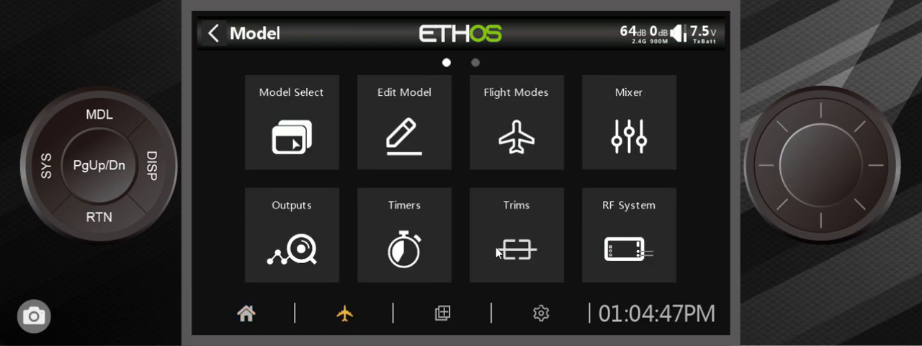
click(516, 245)
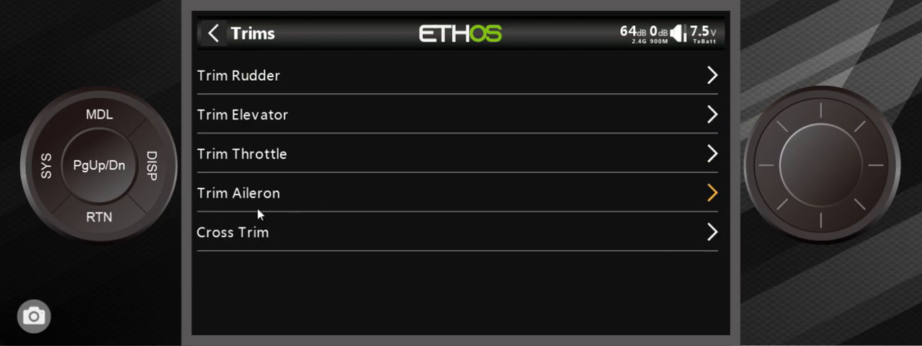
mouse_move(278, 216)
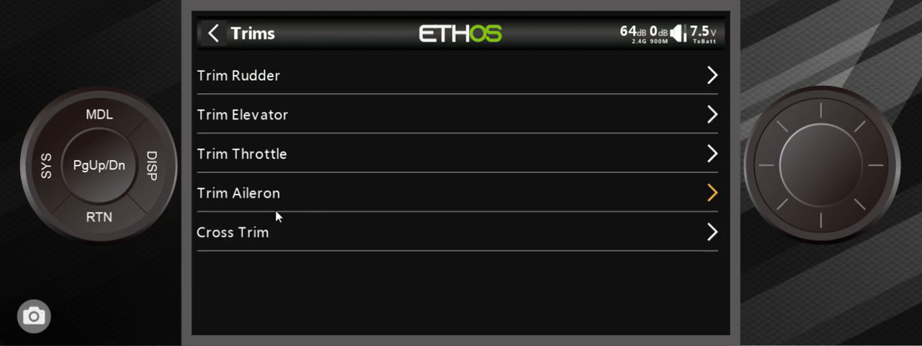
mouse_move(576, 175)
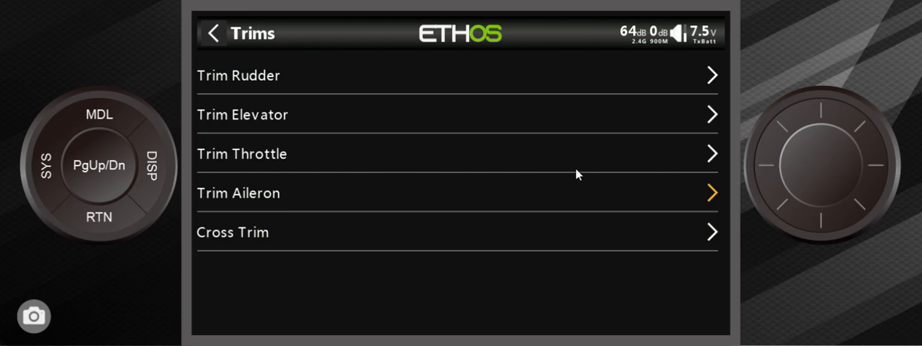
click(709, 153)
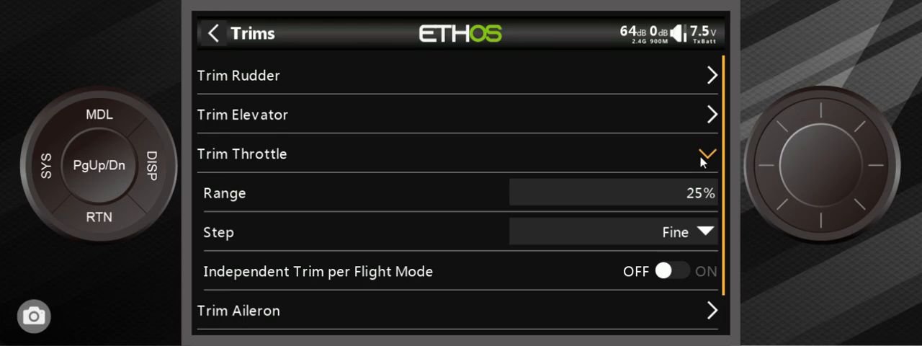
mouse_move(709, 159)
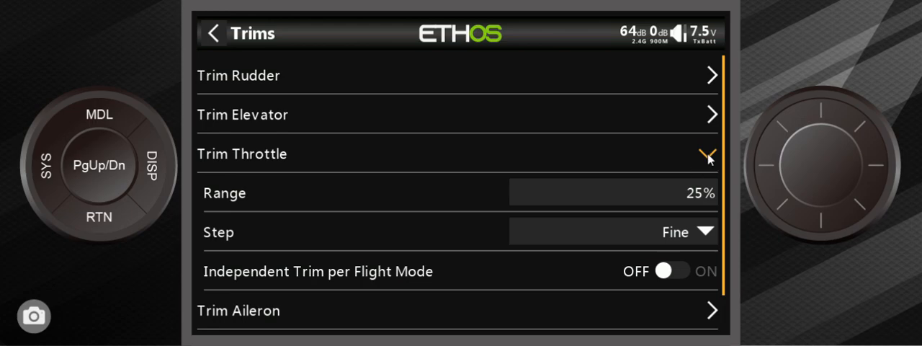
click(706, 154)
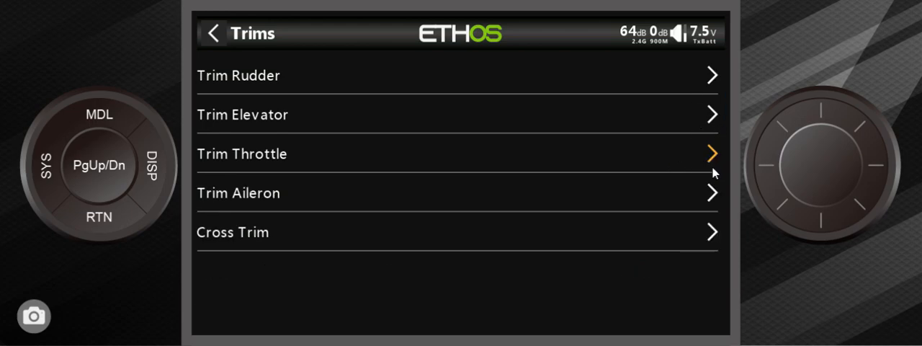
mouse_move(726, 152)
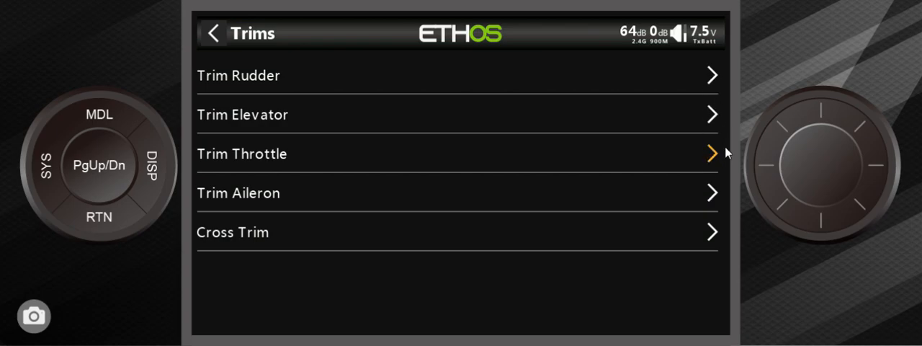
mouse_move(707, 118)
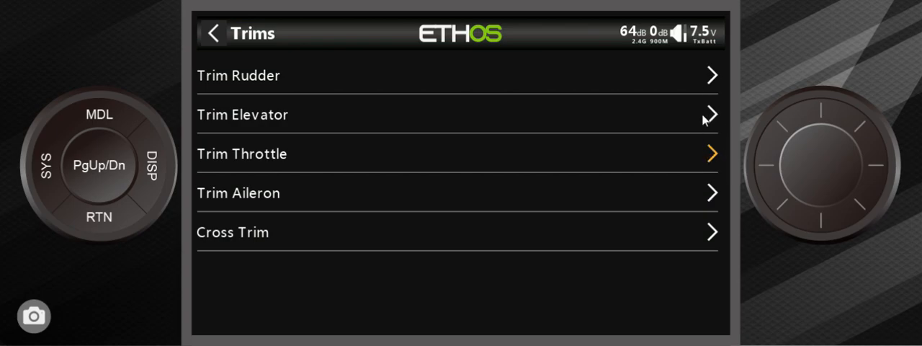
mouse_move(798, 120)
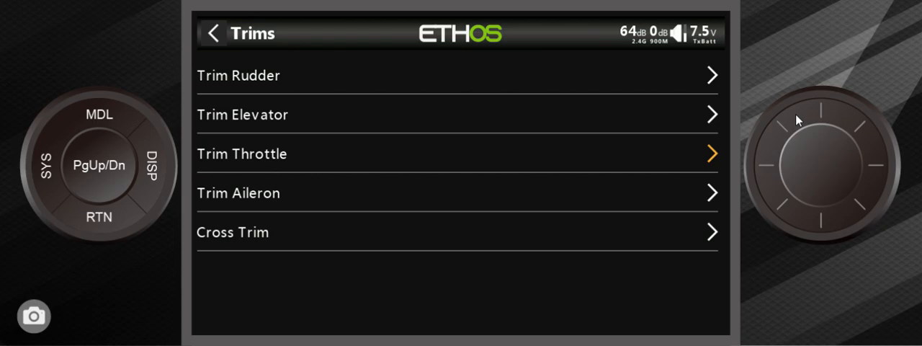
mouse_move(706, 96)
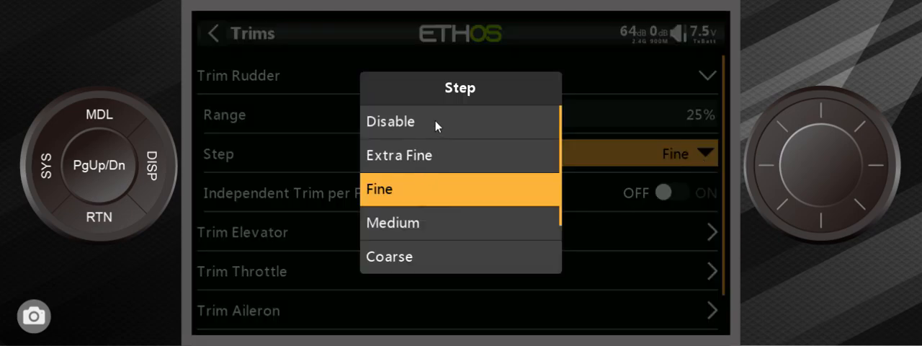
mouse_move(461, 193)
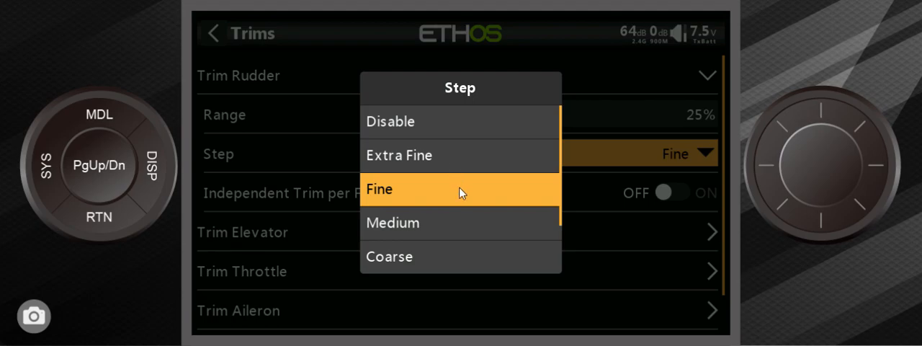
mouse_move(490, 170)
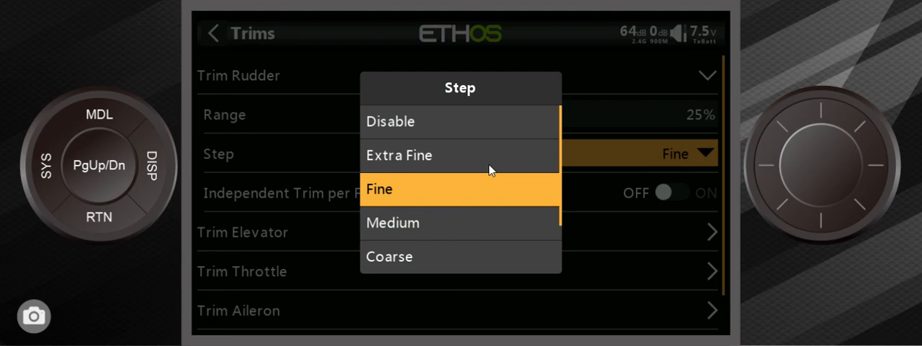
mouse_move(496, 160)
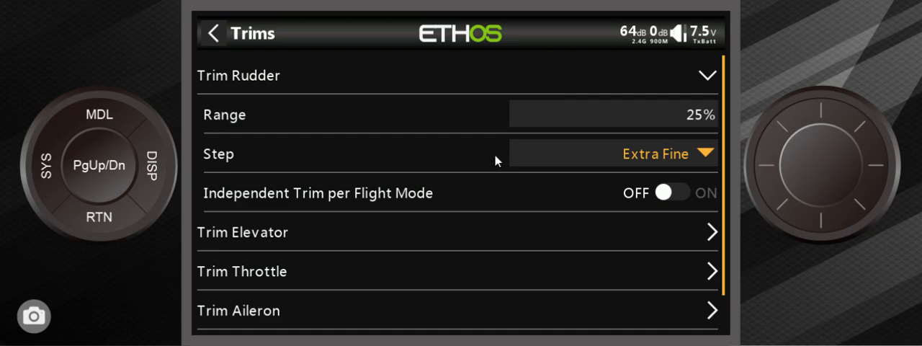
Set the rudder trim step to Coarse, try Extra Fine, then settle on Coarse
click(654, 153)
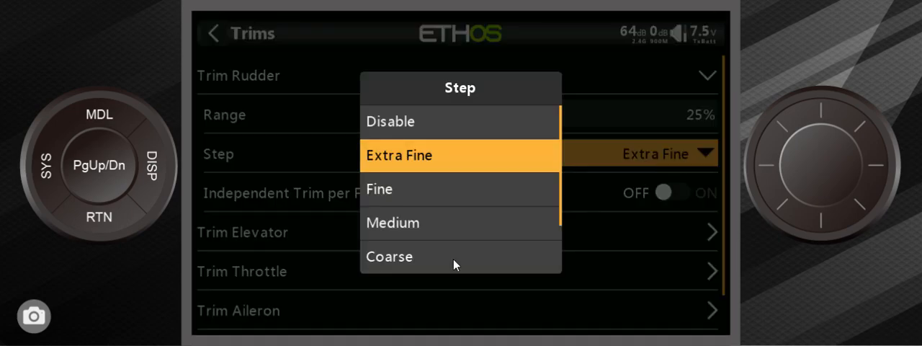
click(389, 256)
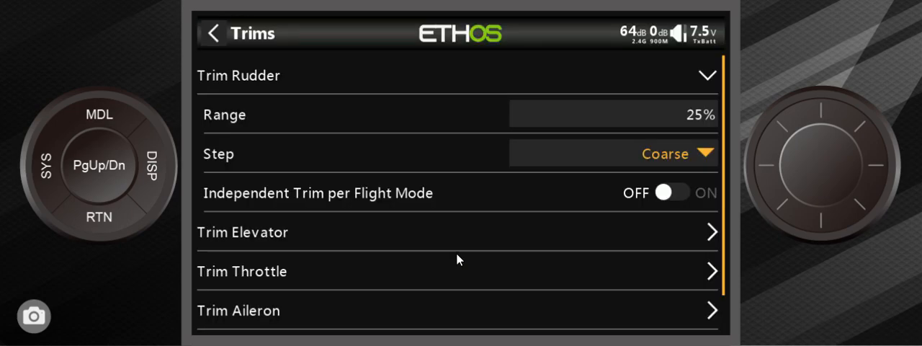
mouse_move(670, 147)
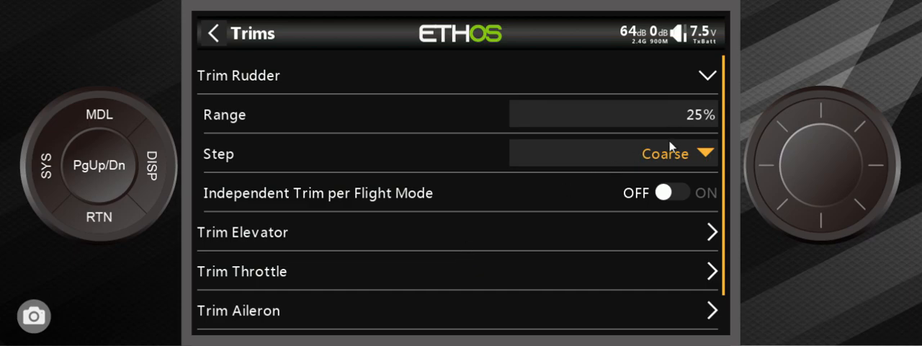
click(663, 153)
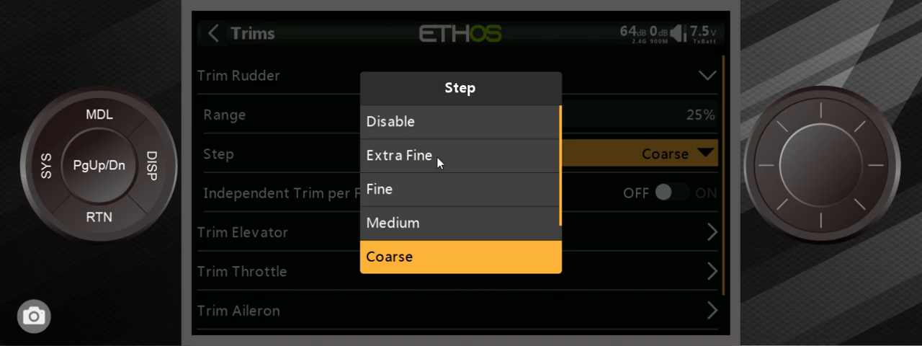
click(398, 156)
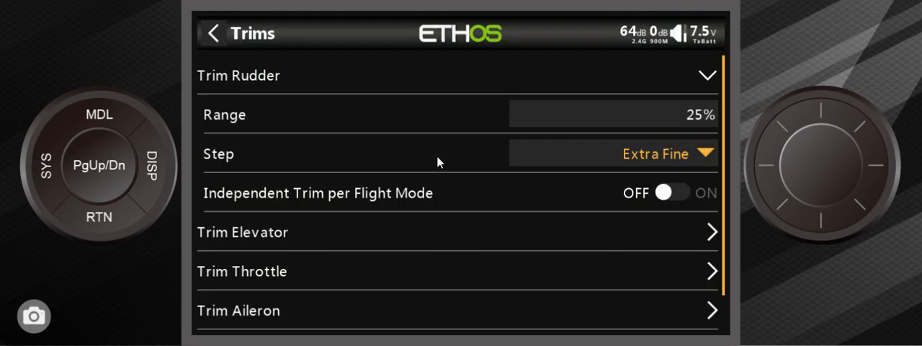
mouse_move(639, 172)
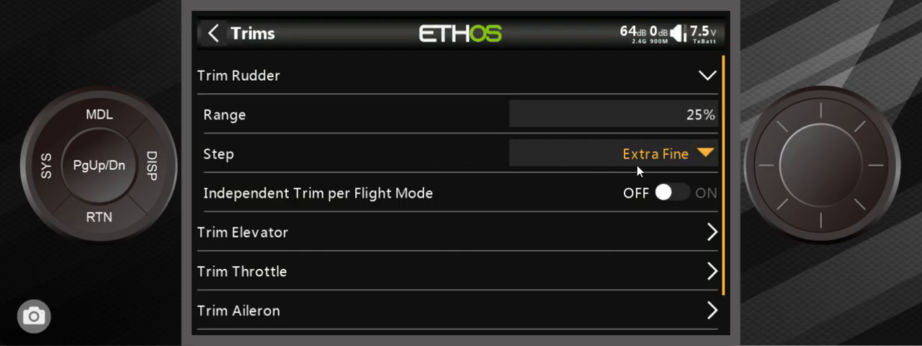
click(656, 153)
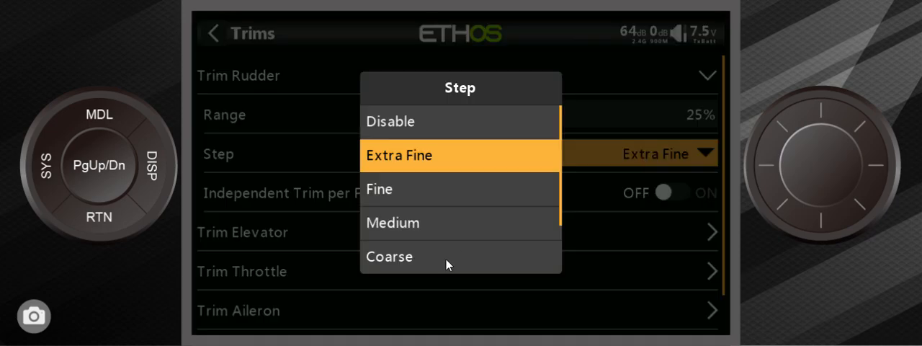
click(389, 256)
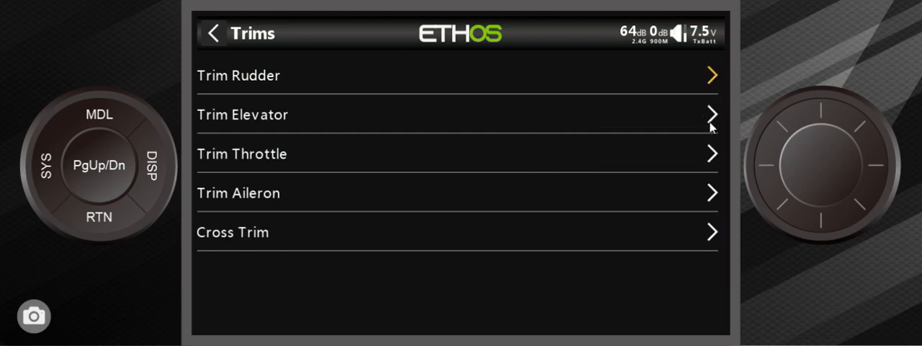
Review the elevator and aileron trims, keeping the aileron step at Coarse
click(458, 114)
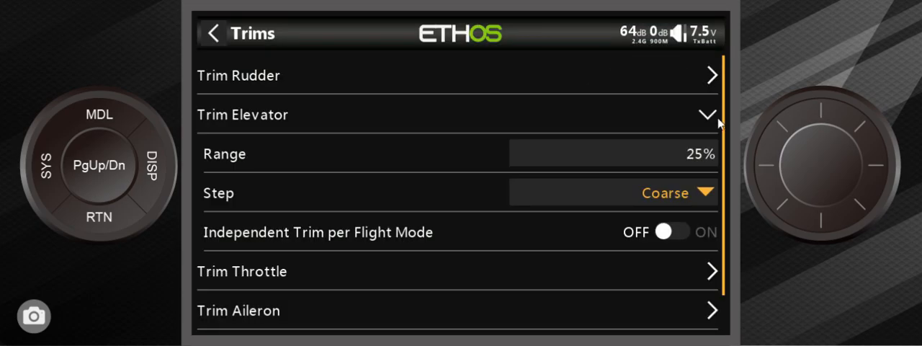
click(709, 114)
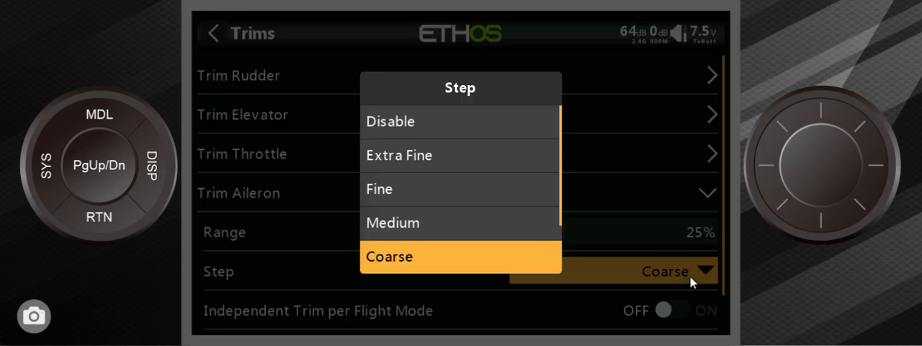
click(389, 257)
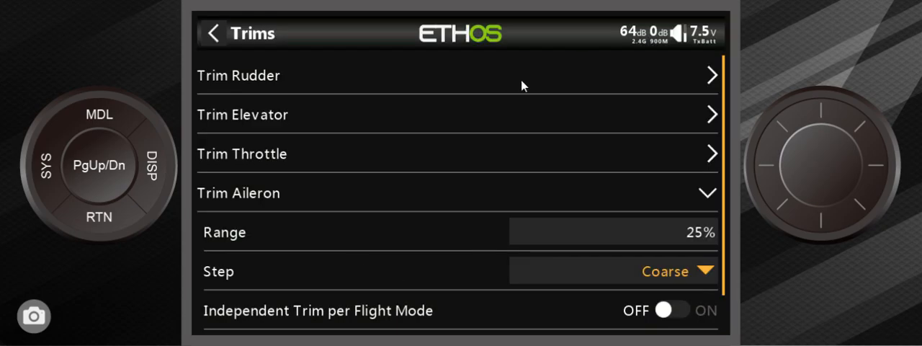
mouse_move(694, 202)
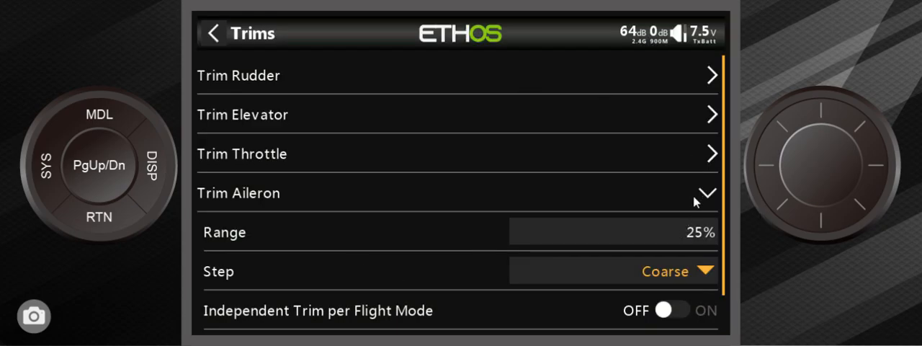
Collapse the aileron trim so the Trims list shows every trim closed
click(709, 193)
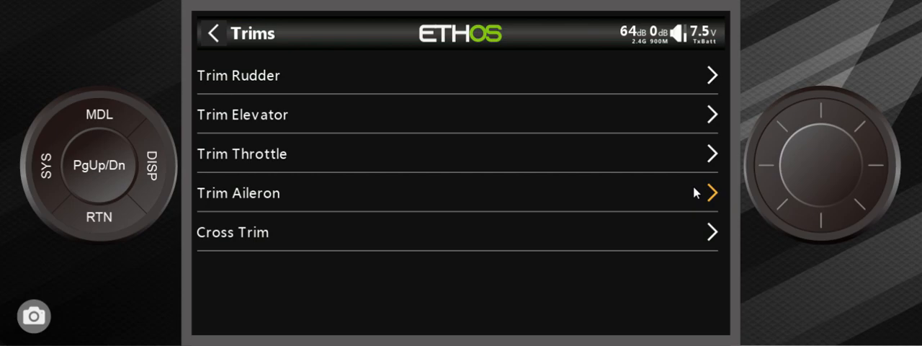
mouse_move(83, 237)
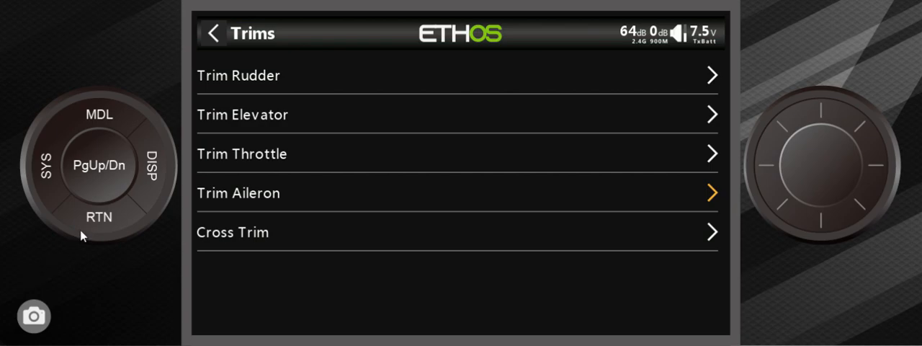
mouse_move(104, 219)
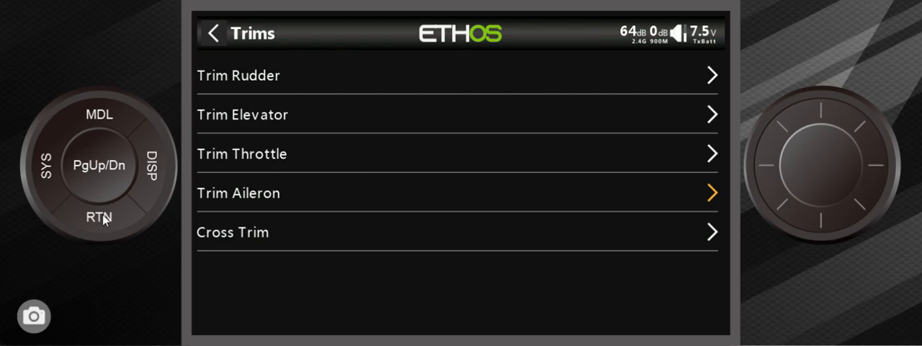
mouse_move(107, 237)
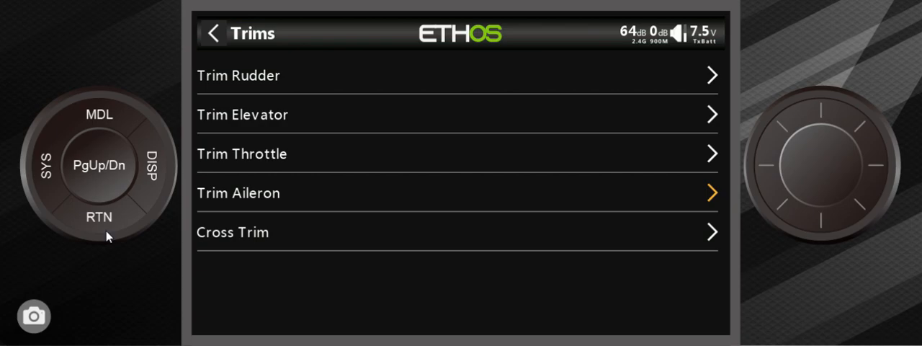
Reopen Trims and review the Coarse steps and the Cross Trim stick-to-trim mapping
click(98, 216)
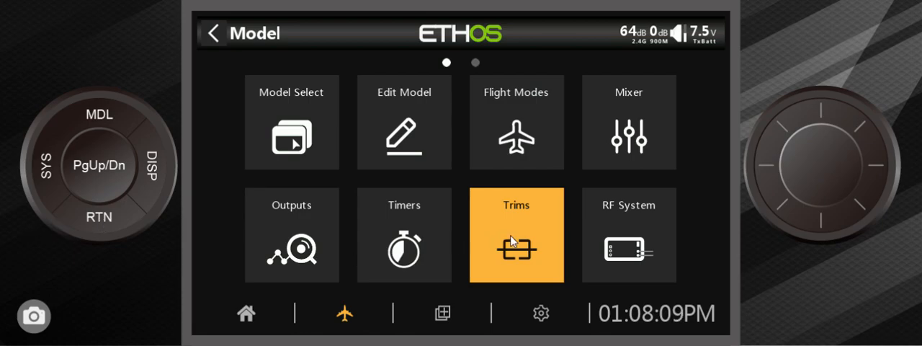
click(515, 236)
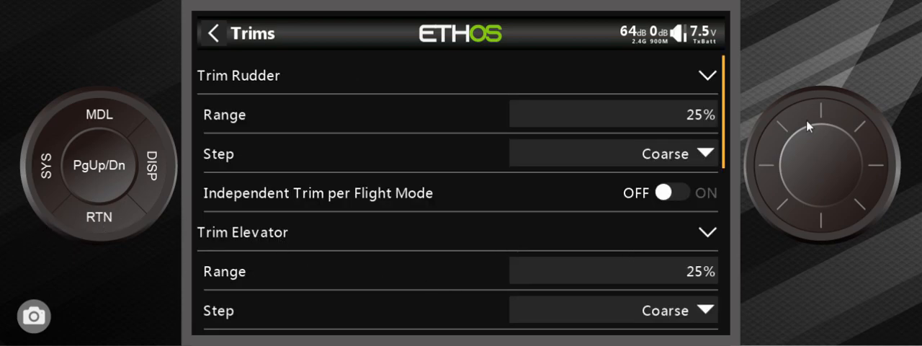
scroll(down, 3)
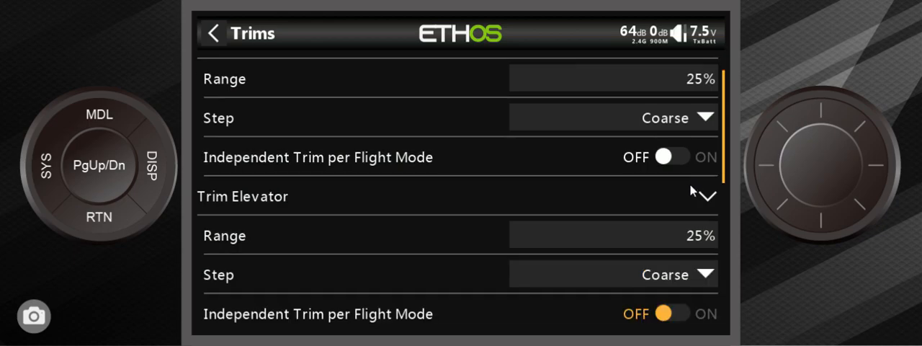
scroll(down, 3)
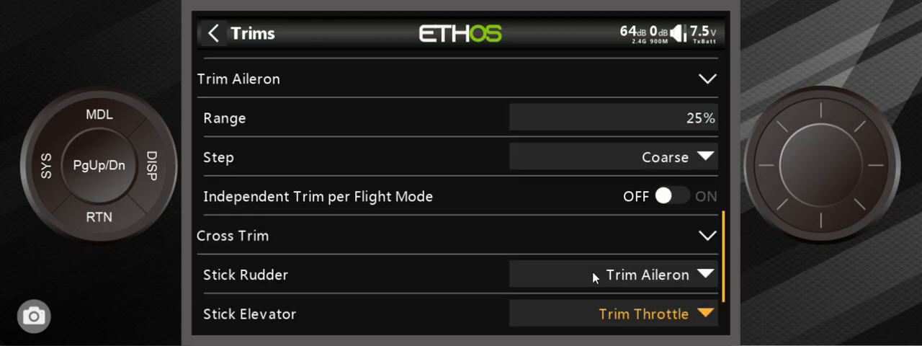
scroll(down, 3)
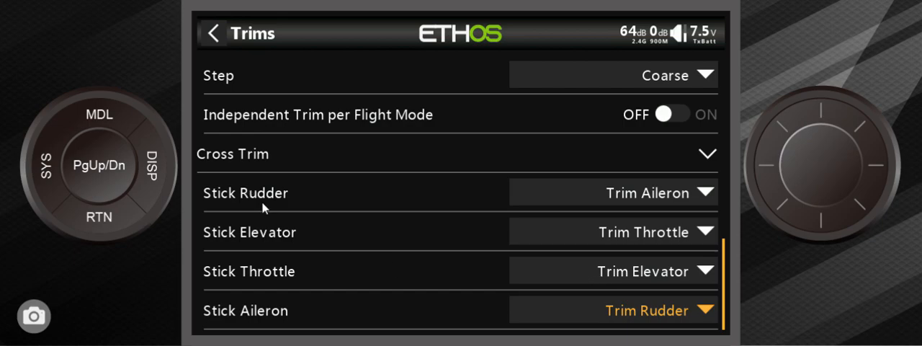
mouse_move(511, 228)
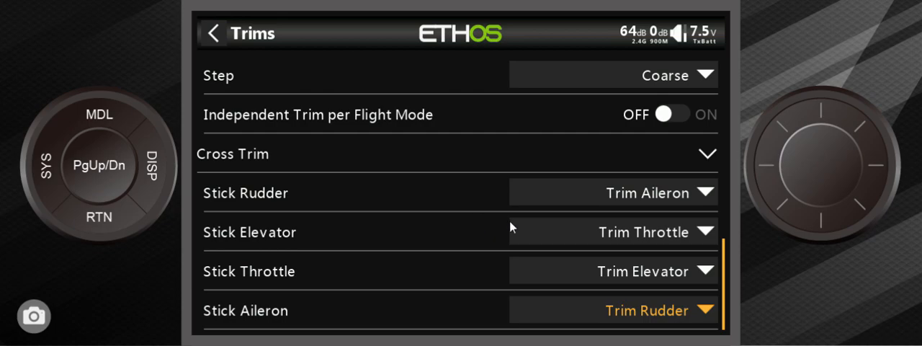
mouse_move(474, 297)
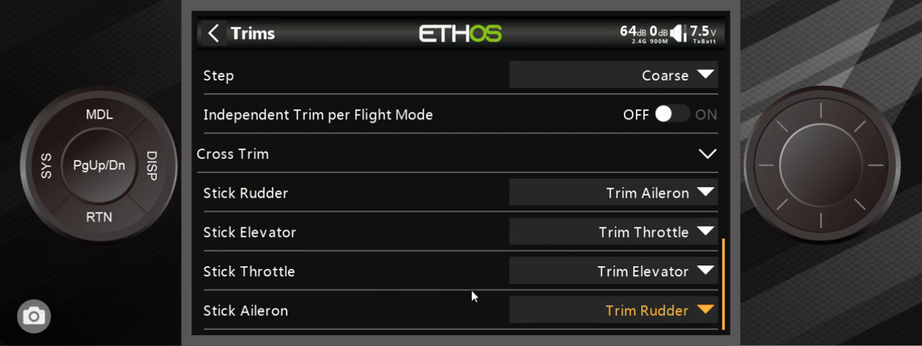
mouse_move(533, 294)
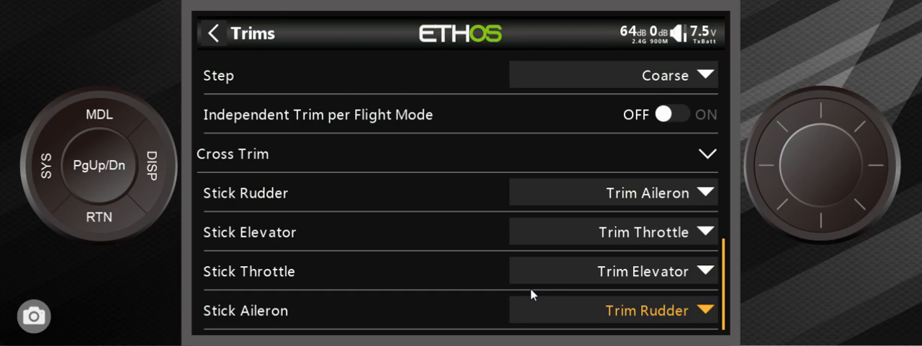
mouse_move(651, 283)
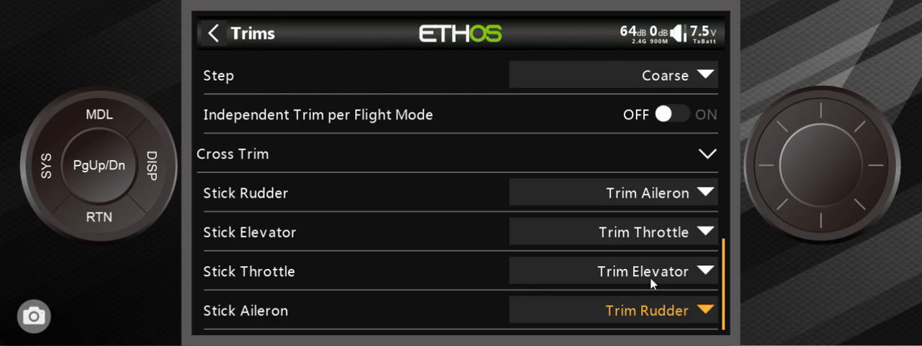
mouse_move(121, 104)
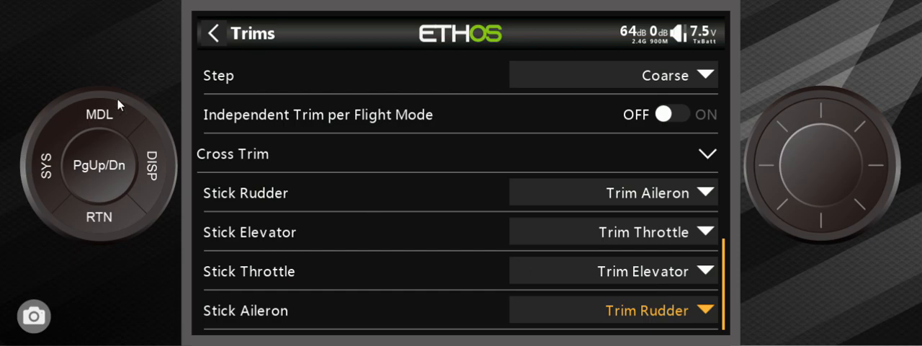
mouse_move(389, 239)
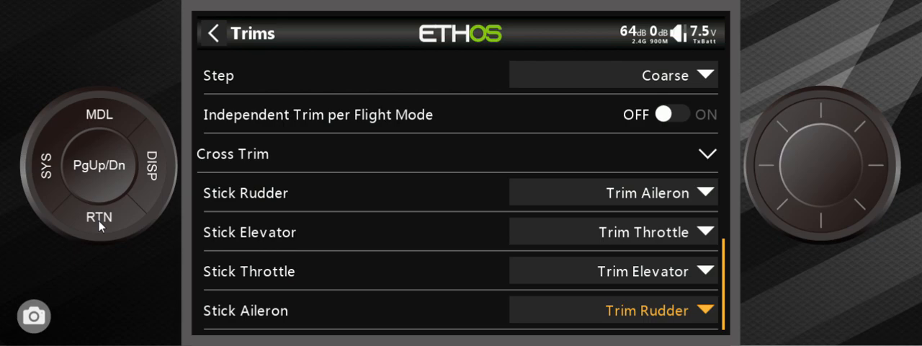
mouse_move(102, 222)
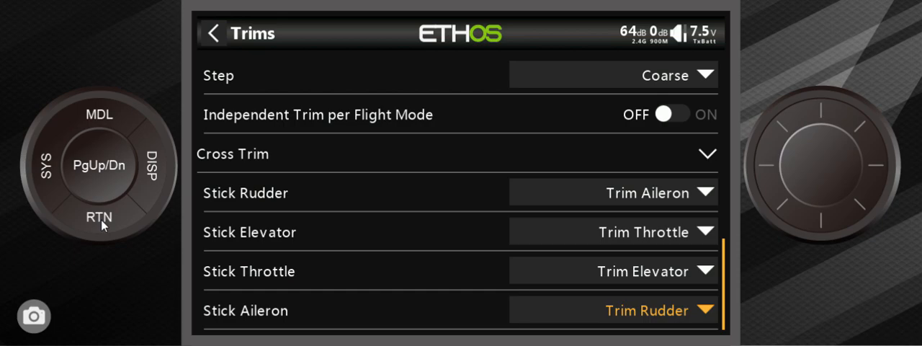
Return to the TUNDRA model's main screen with its three timers
click(213, 33)
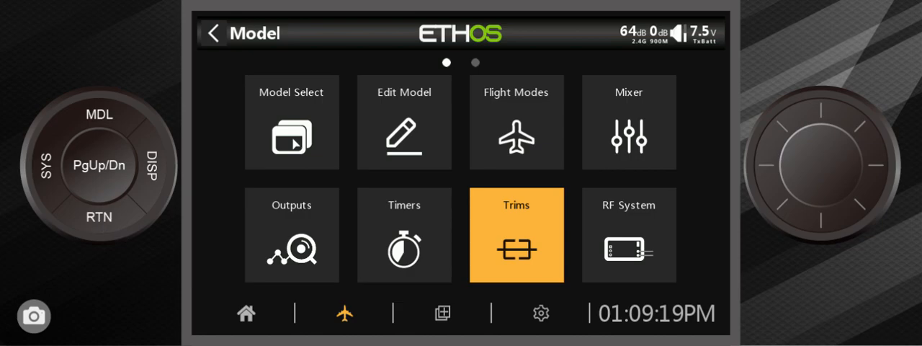
click(245, 313)
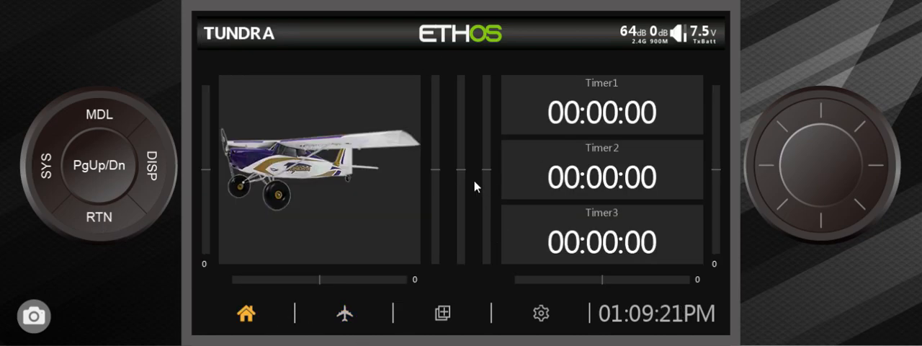
mouse_move(729, 151)
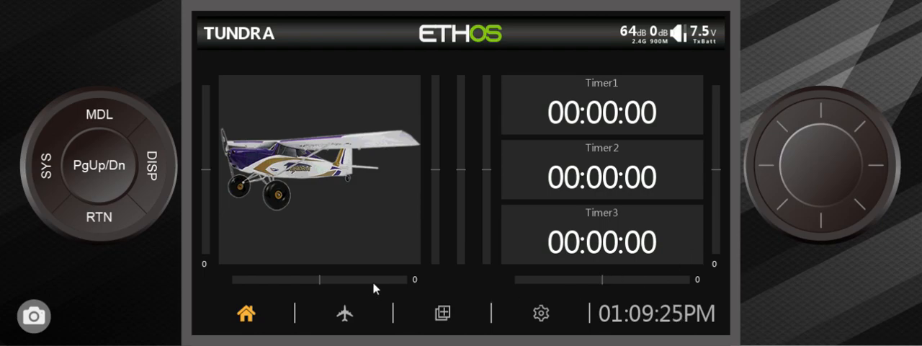
mouse_move(429, 177)
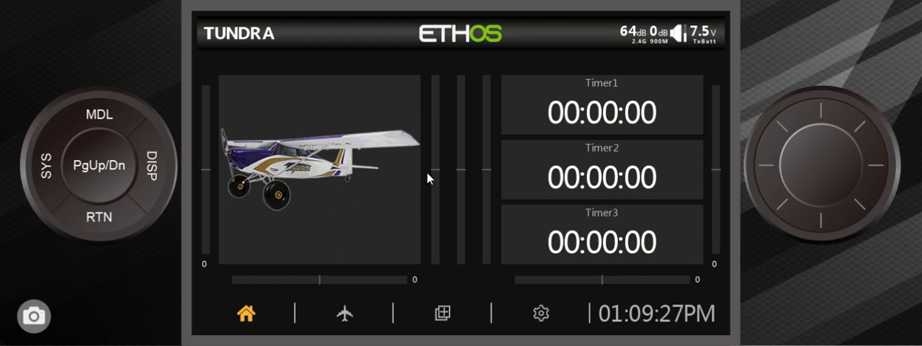
mouse_move(507, 152)
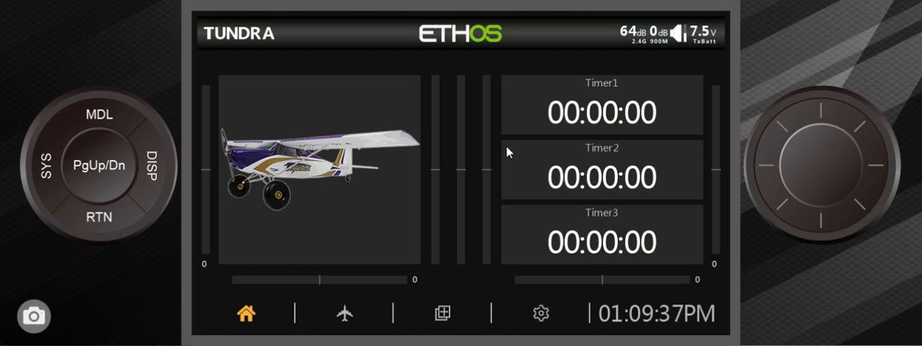
mouse_move(438, 134)
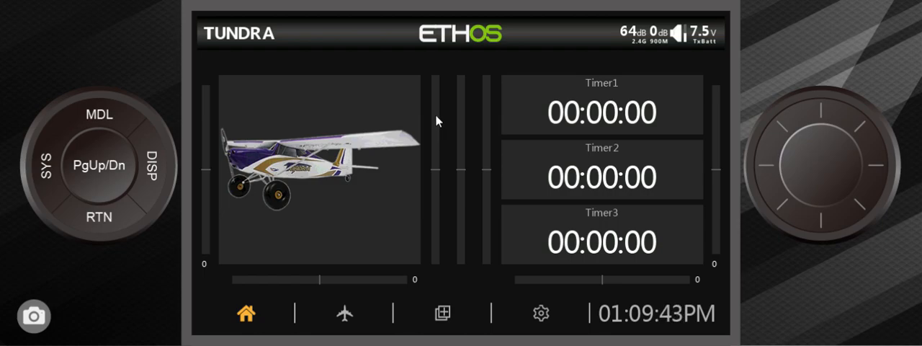
mouse_move(487, 123)
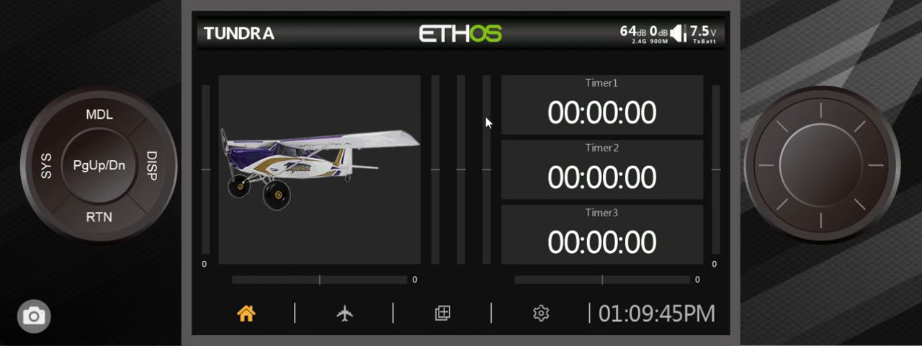
mouse_move(491, 226)
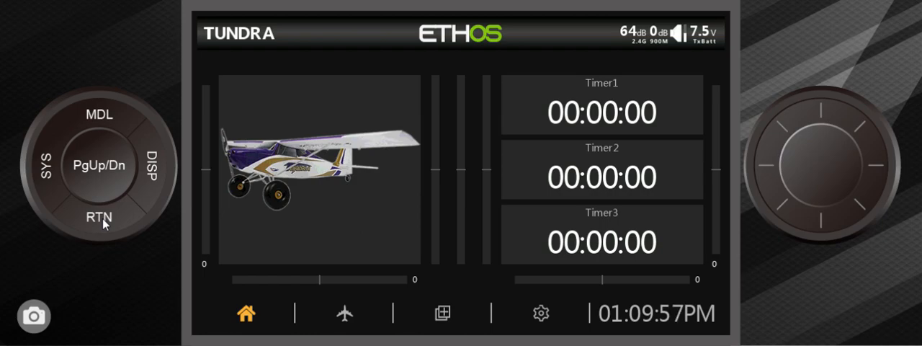
mouse_move(395, 259)
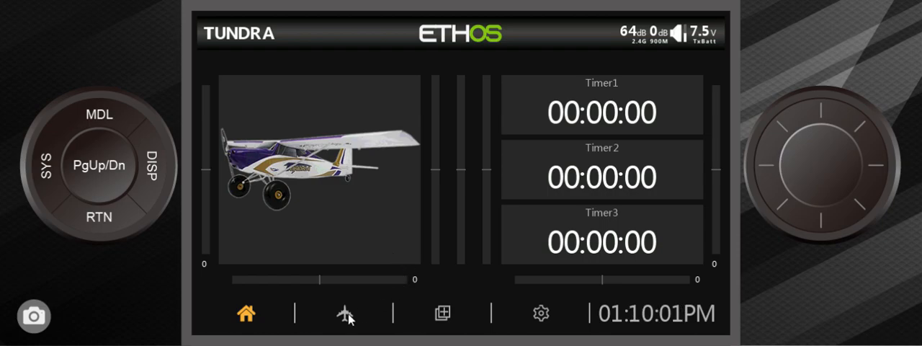
Go to Outputs and reach Channel 2 (Elevators) with Center/Subtrim -8.0%
click(346, 313)
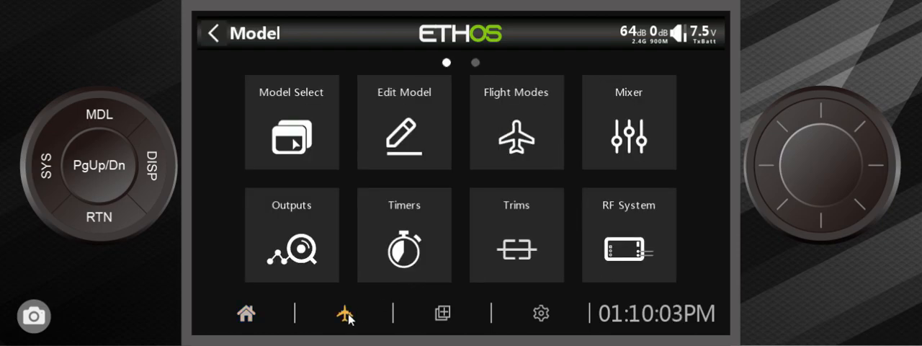
click(291, 235)
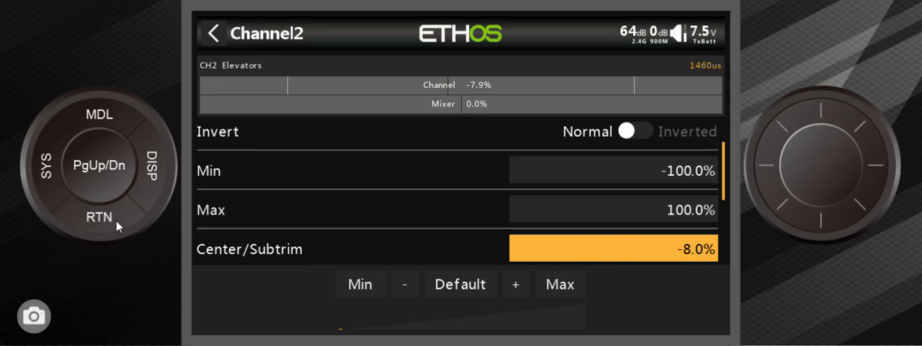
scroll(down, 3)
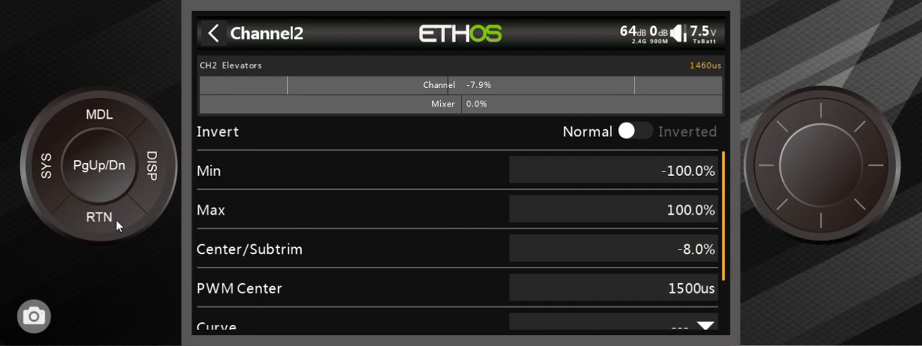
mouse_move(144, 216)
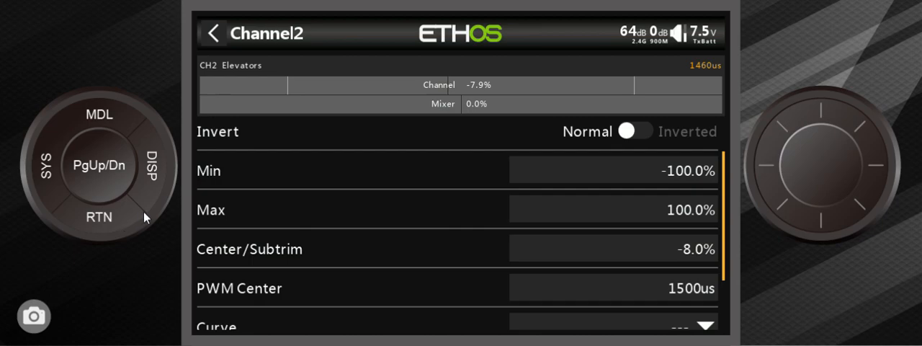